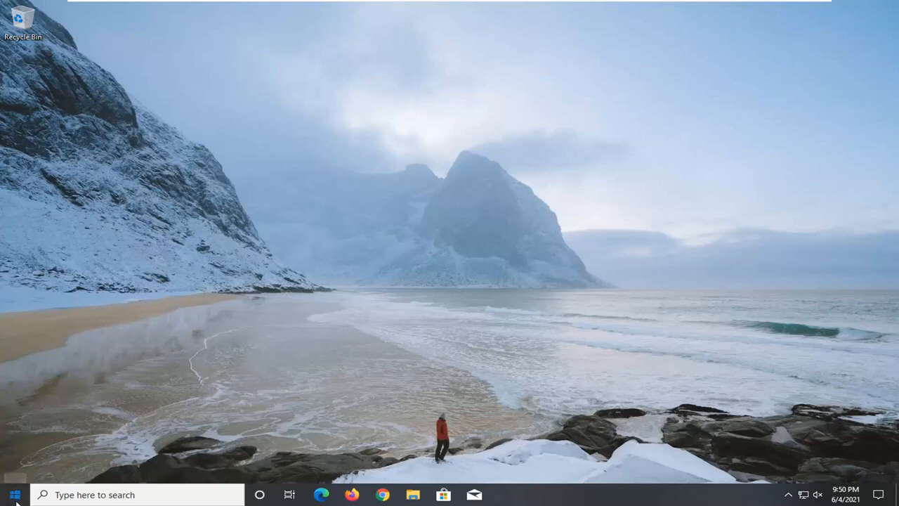
Search 'reg' and run Registry Editor as administrator, approving the UAC prompt.
text(regedit)
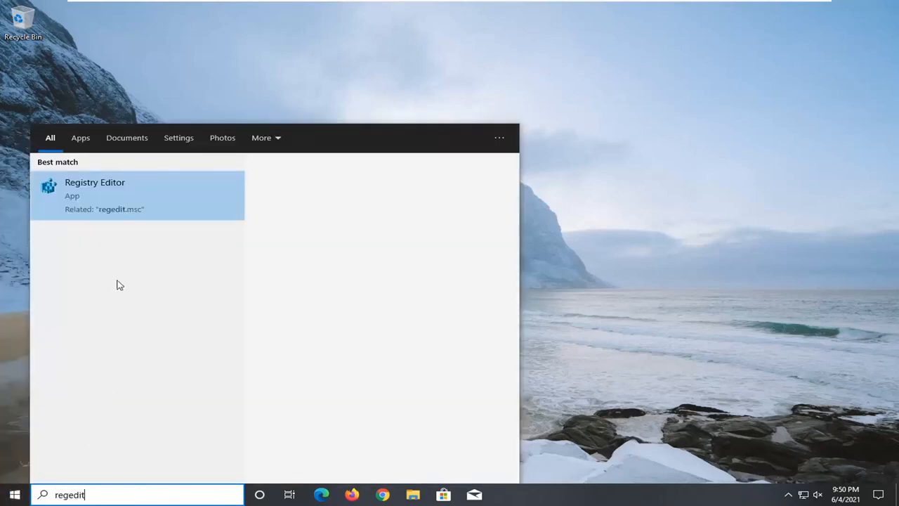
click(94, 190)
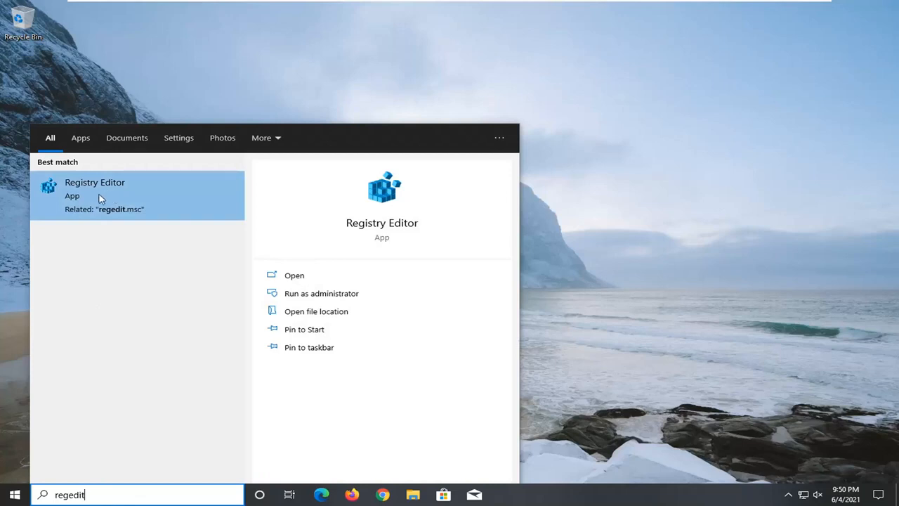
right_click(95, 189)
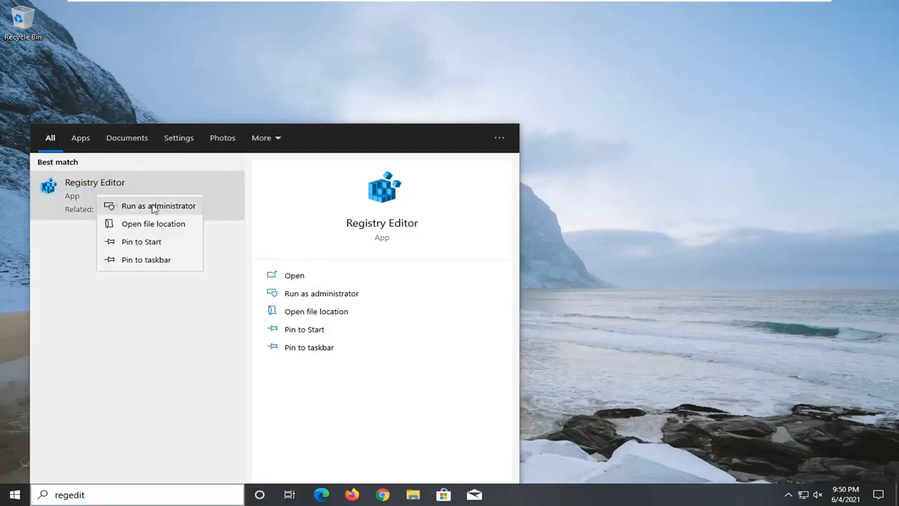
click(158, 205)
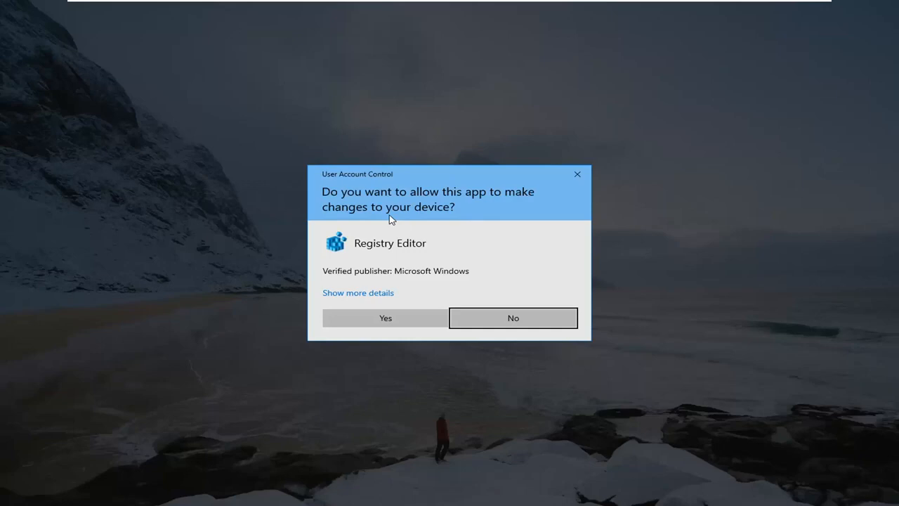
click(385, 318)
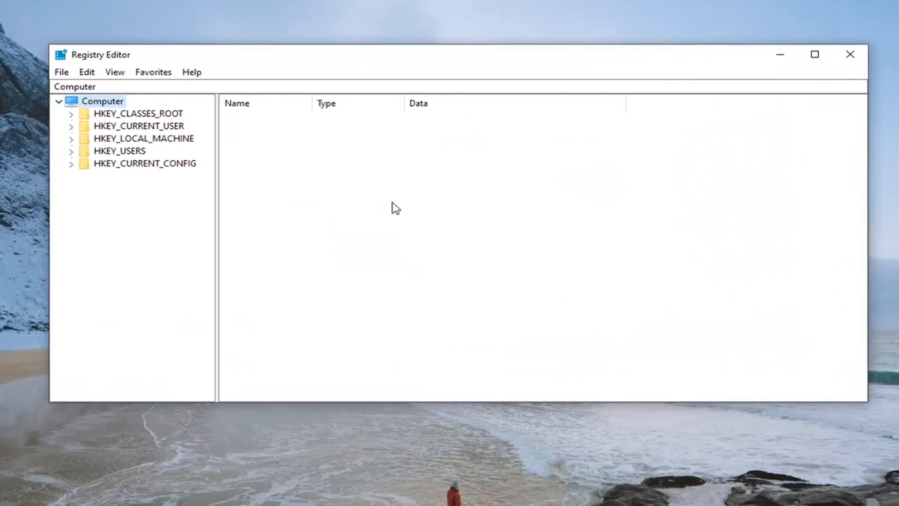
mouse_move(103, 129)
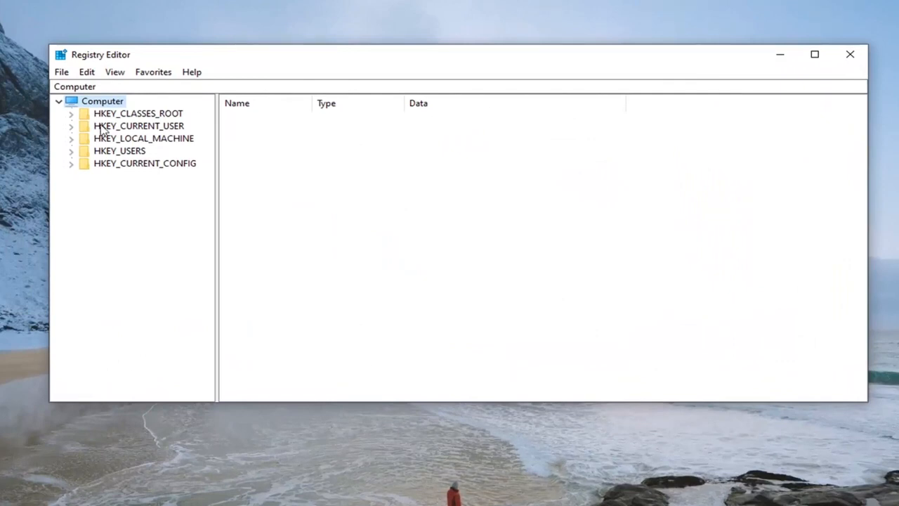
mouse_move(100, 148)
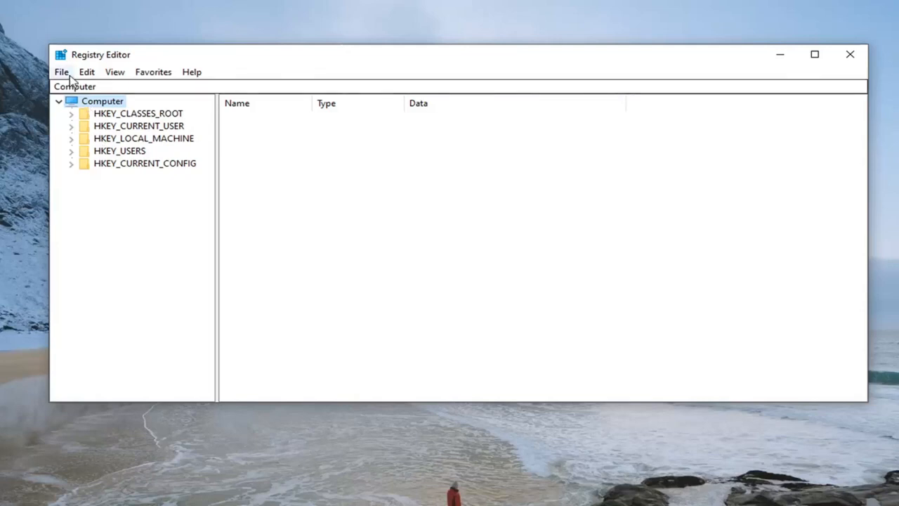
click(61, 72)
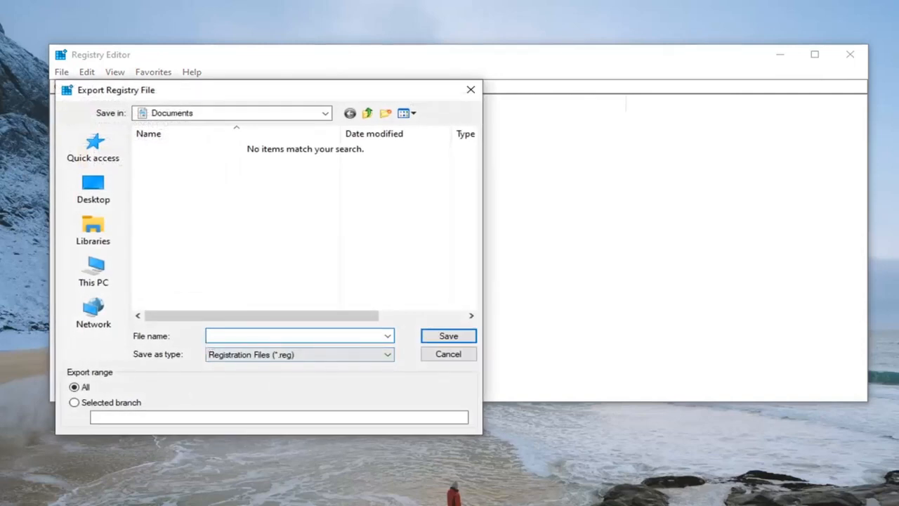
click(295, 336)
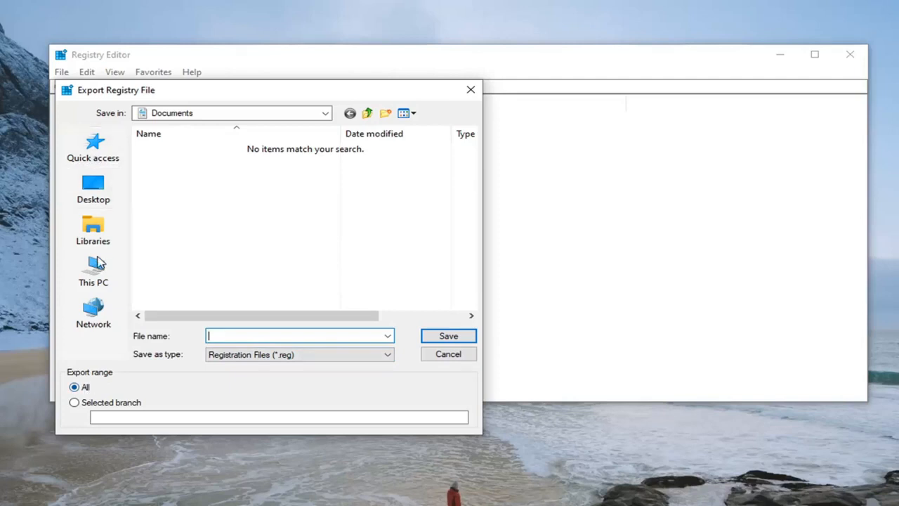
click(93, 188)
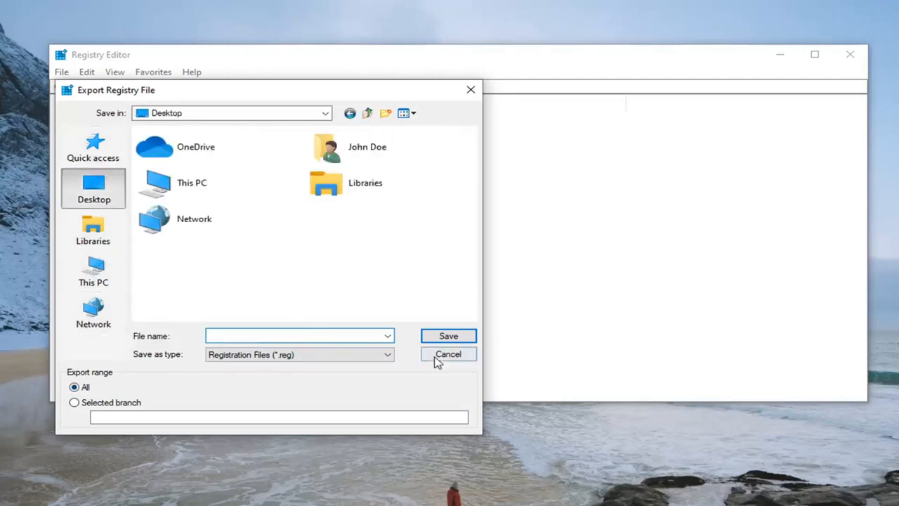
click(448, 353)
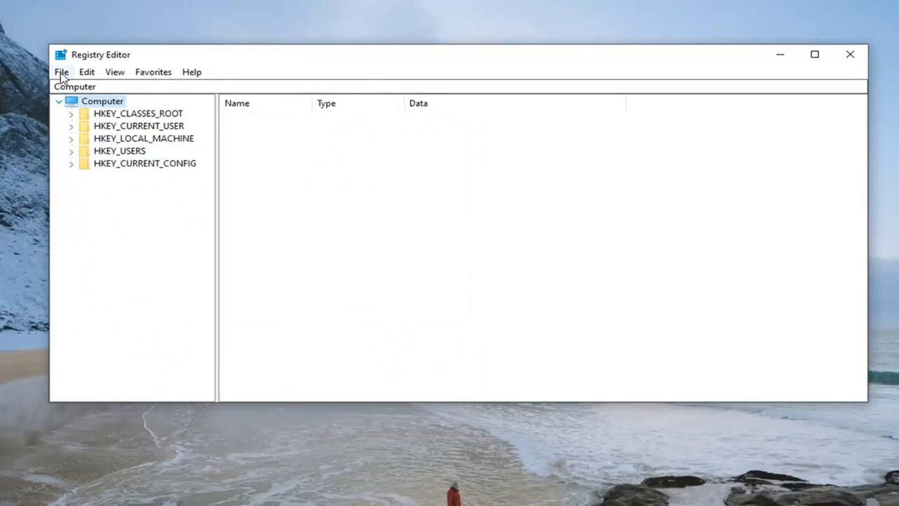
click(61, 71)
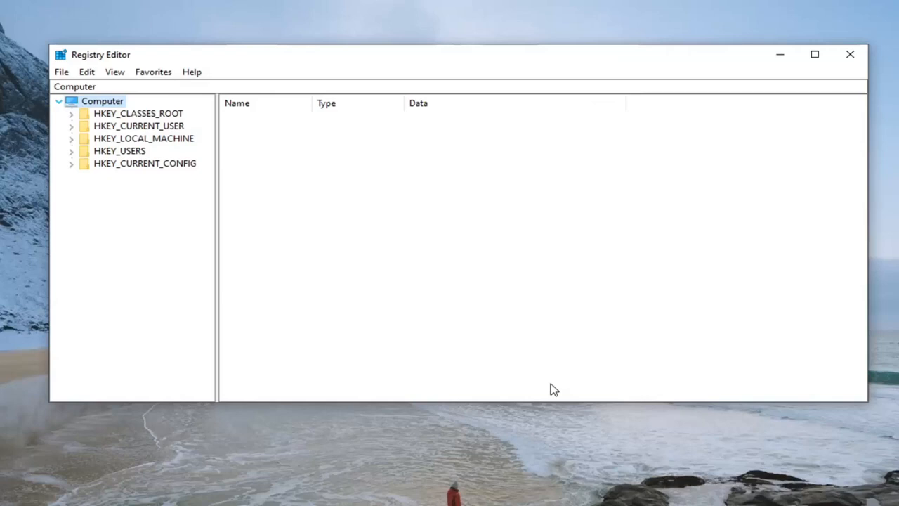
mouse_move(552, 363)
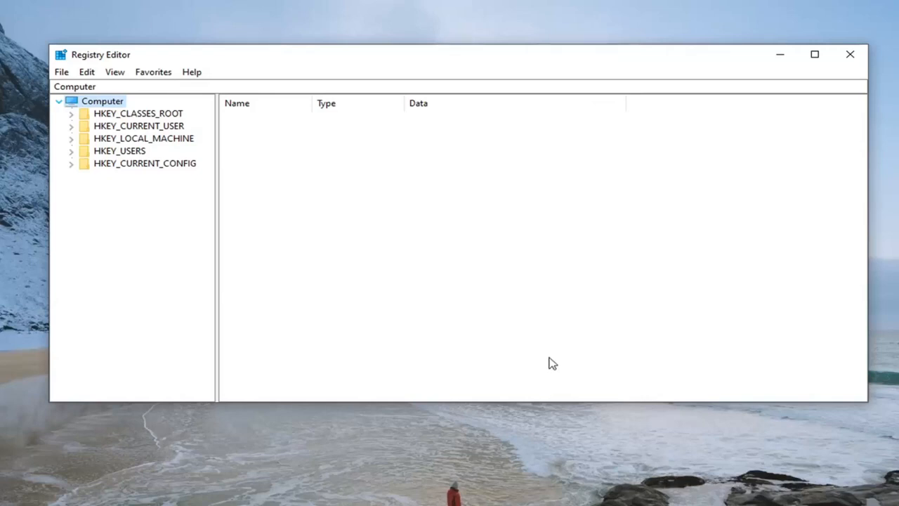
mouse_move(207, 204)
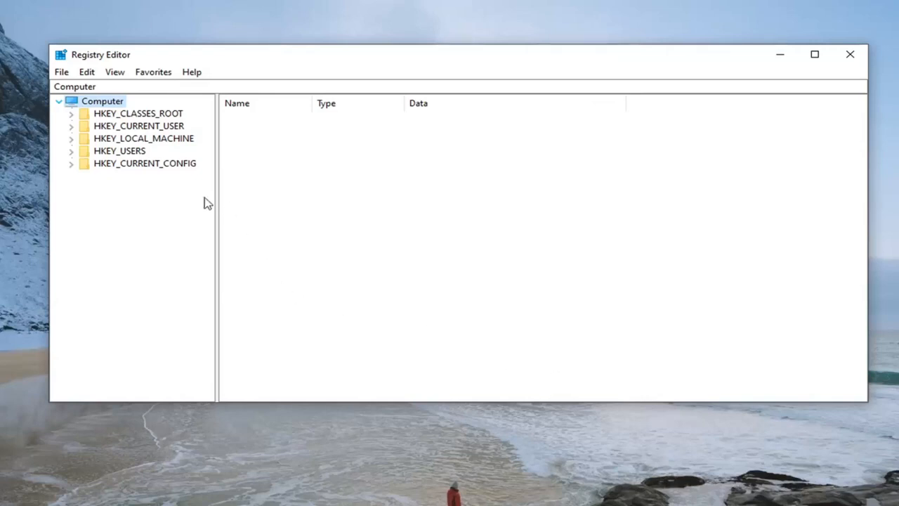
Expand HKLM\SYSTEM\CurrentControlSet\Control and select the NetworkProvider key.
click(143, 137)
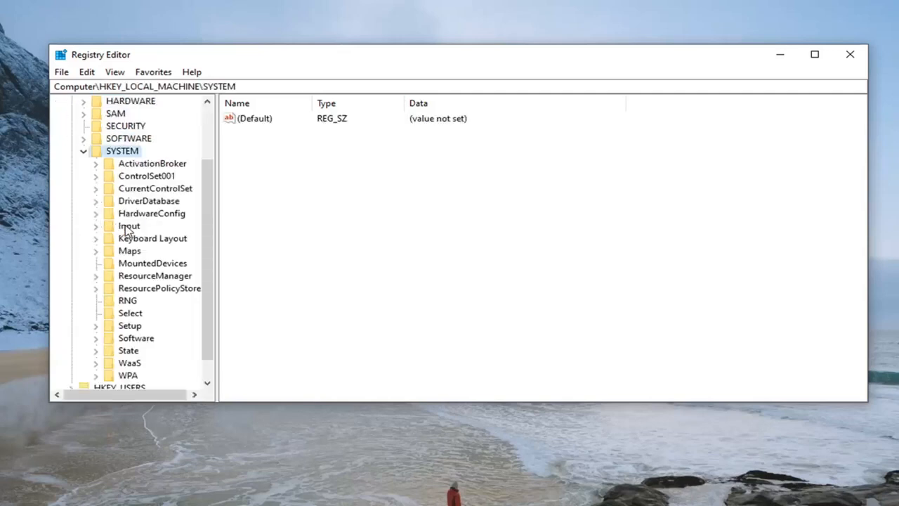
click(146, 176)
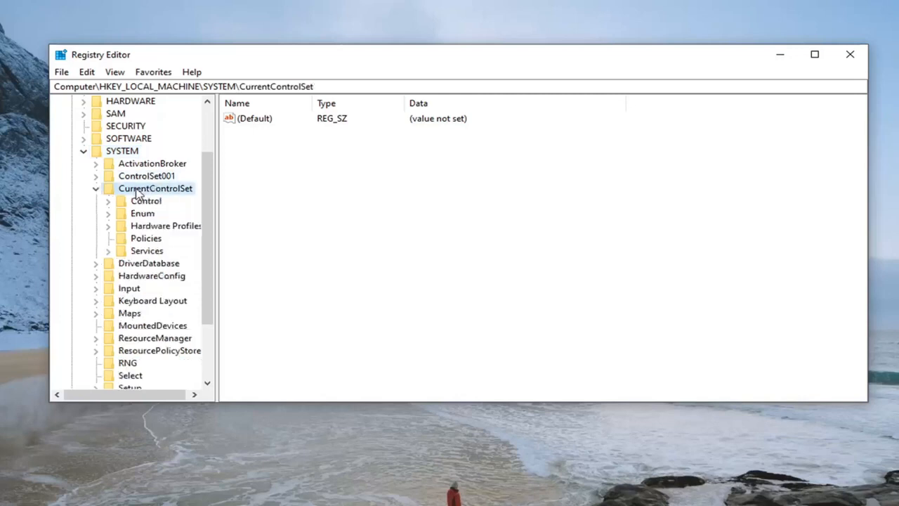
click(146, 201)
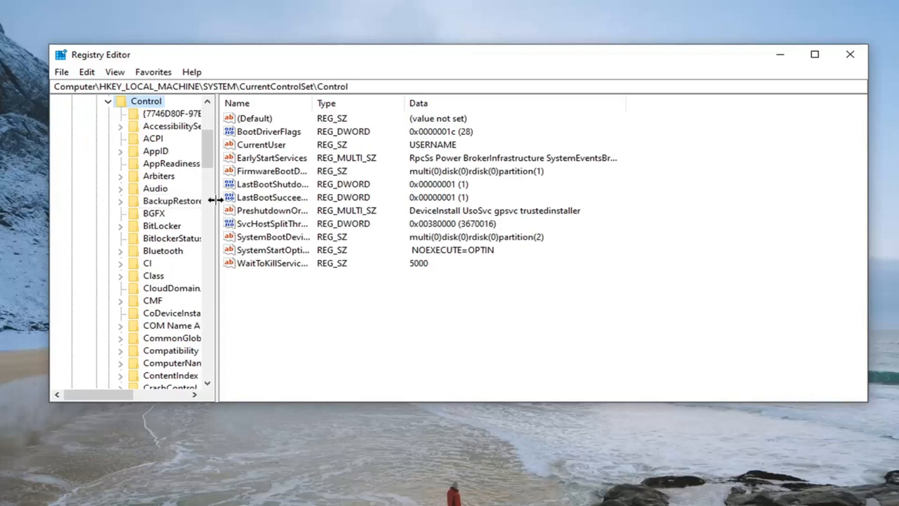
drag(218, 211, 264, 211)
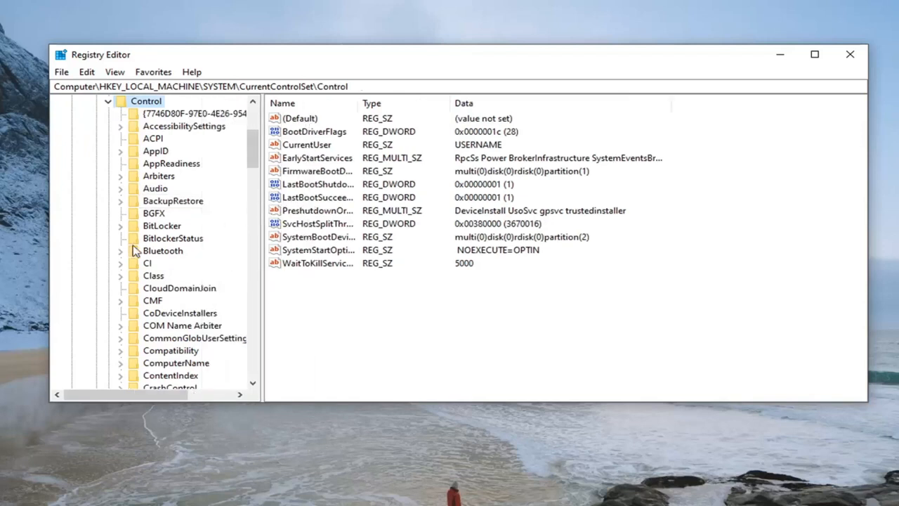
scroll(down, 3)
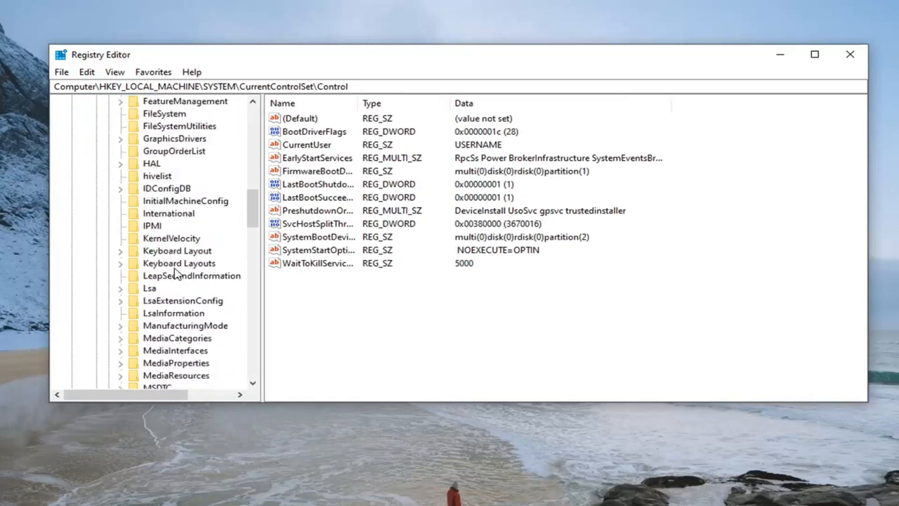
click(177, 288)
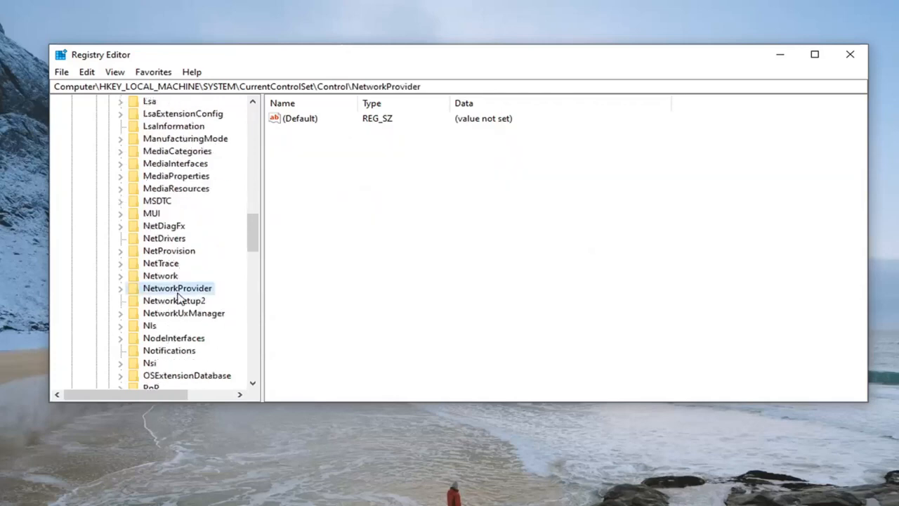
mouse_move(132, 304)
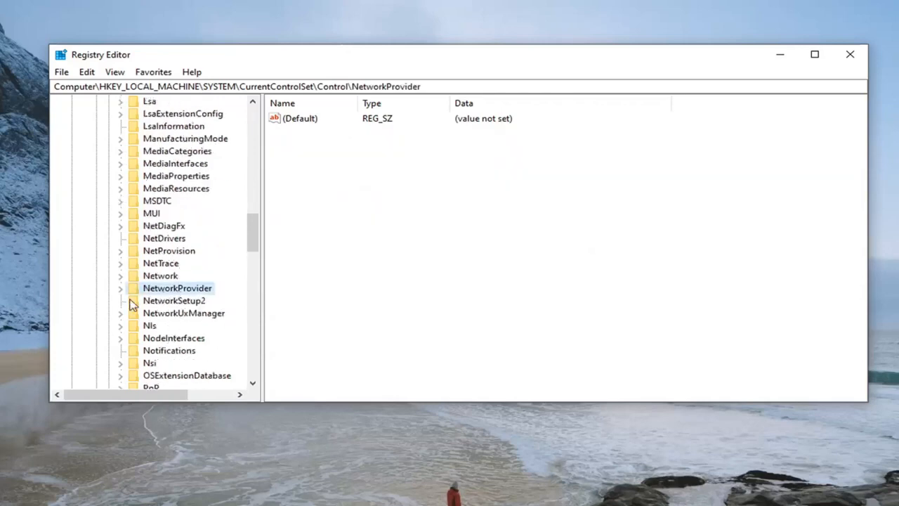
Create a new DWORD (32-bit) value named RestoreConnection under NetworkProvider.
right_click(177, 288)
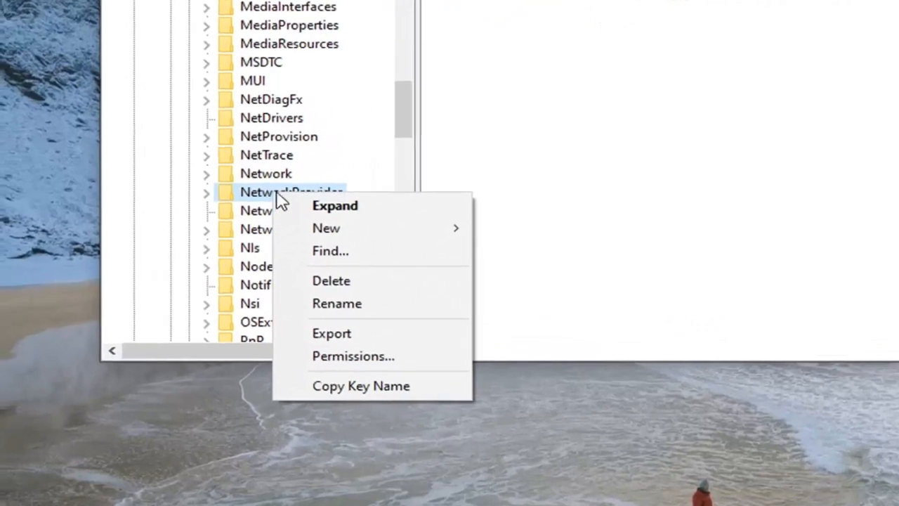
mouse_move(325, 227)
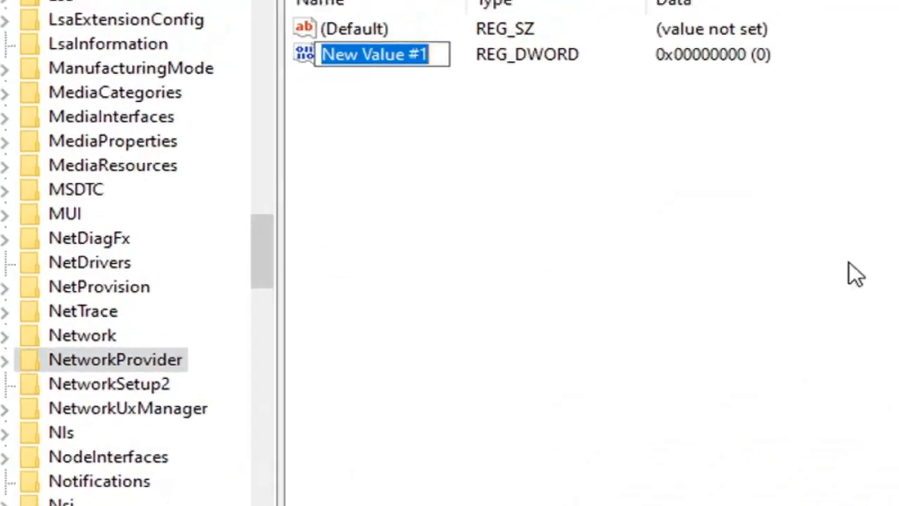
text(Restore)
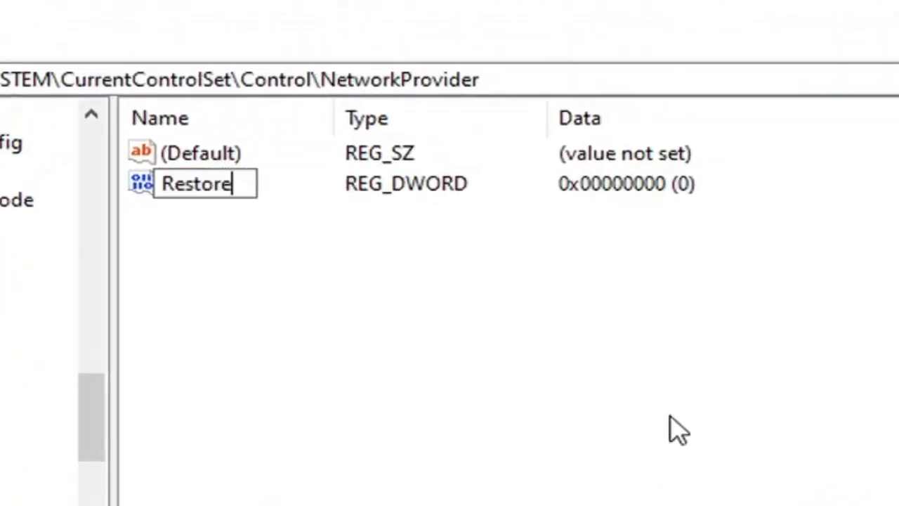
text(Connection)
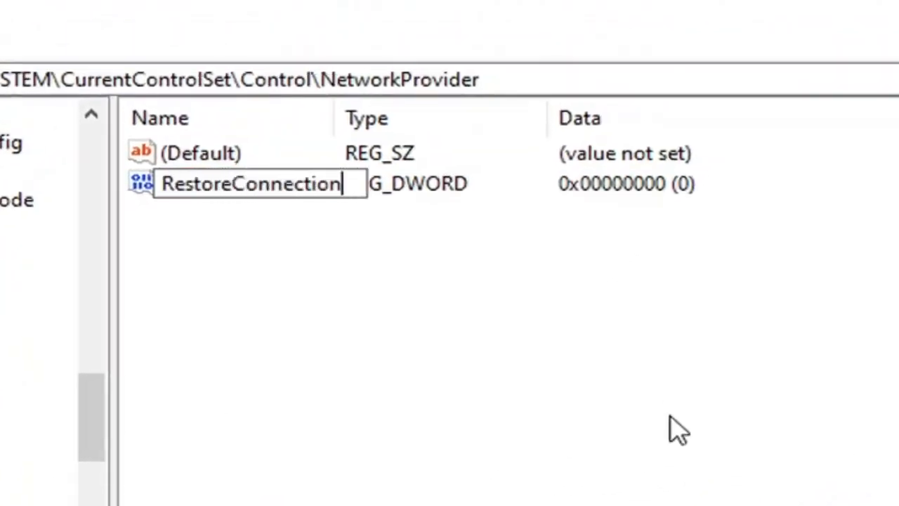
mouse_move(262, 286)
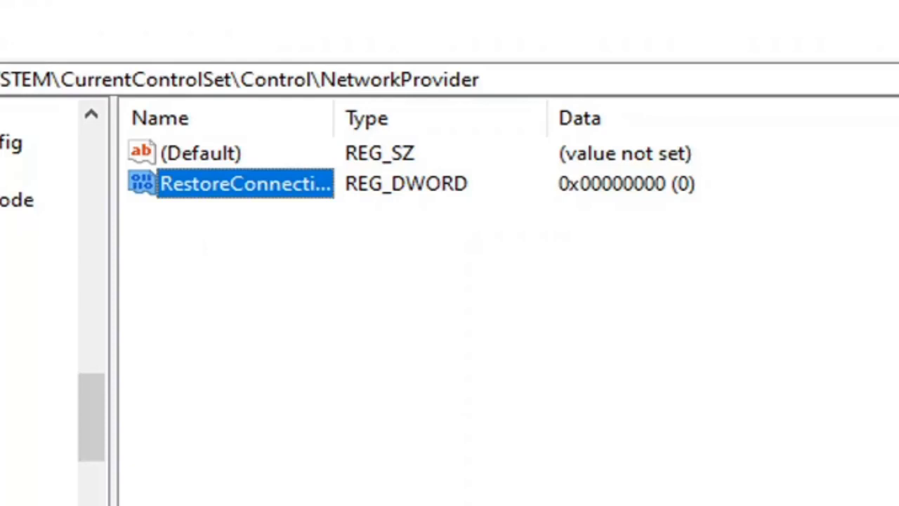
Open the RestoreConnection value and confirm its data as 0.
double_click(245, 183)
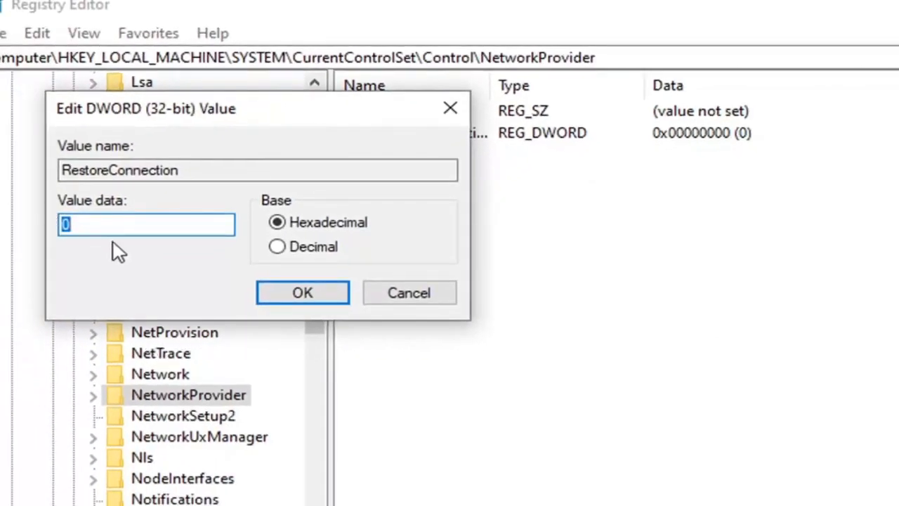
mouse_move(229, 316)
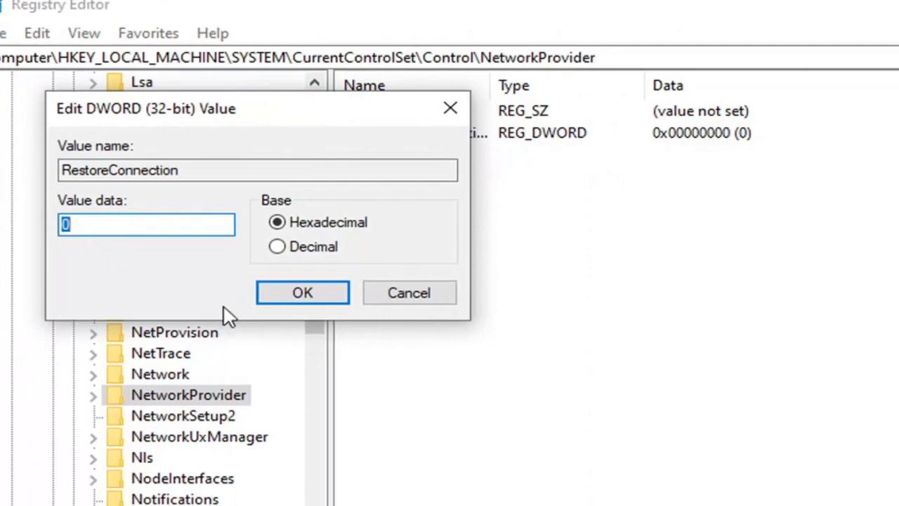
click(302, 293)
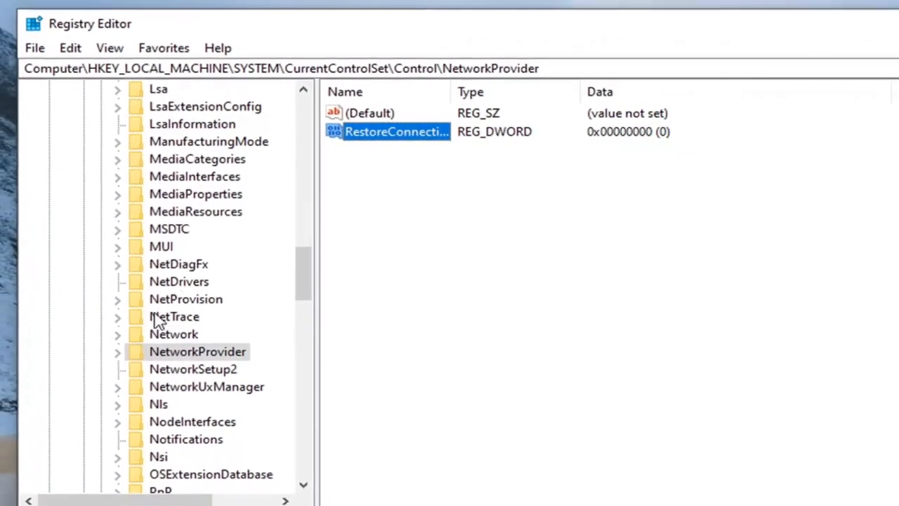
click(756, 63)
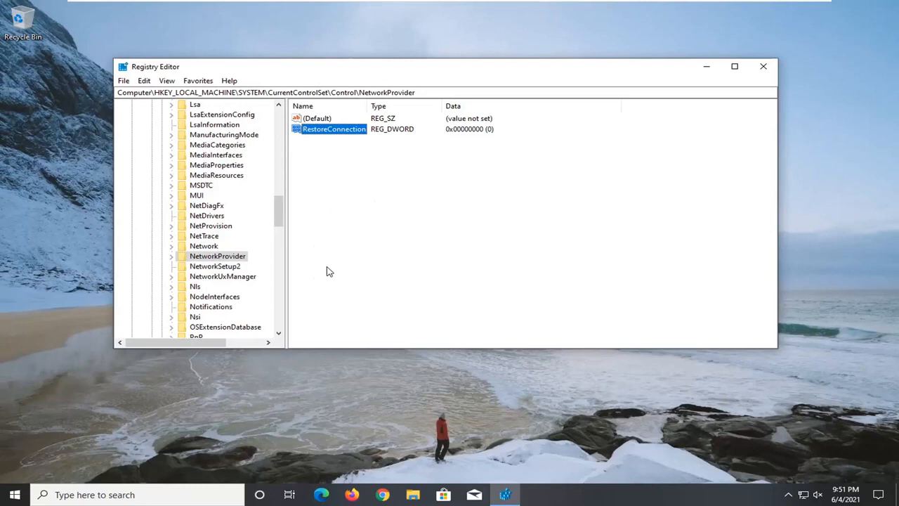
mouse_move(325, 137)
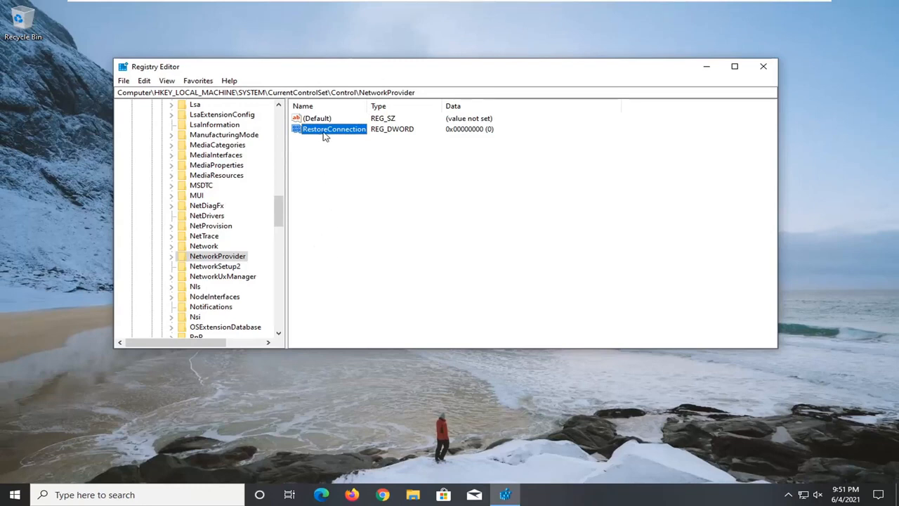
Collapse the SYSTEM and HKEY_LOCAL_MACHINE tree keys and close Registry Editor.
right_click(333, 129)
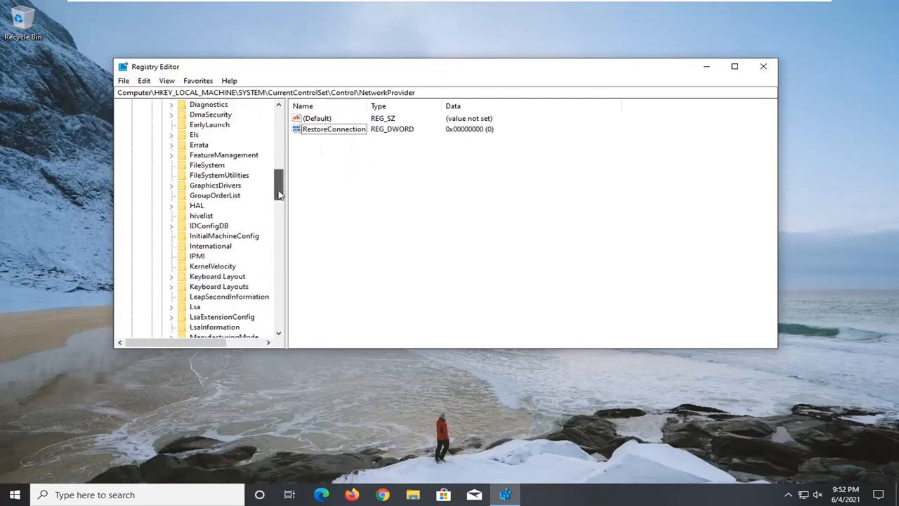
click(192, 205)
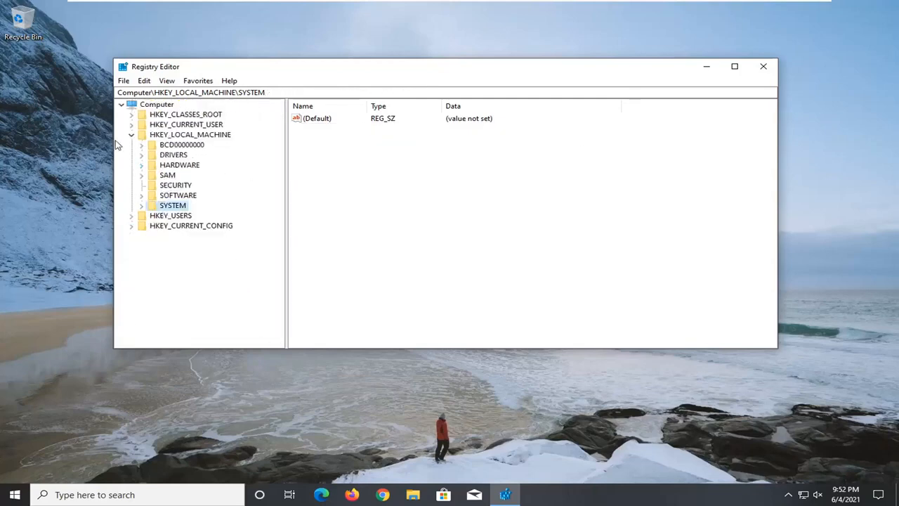
click(131, 134)
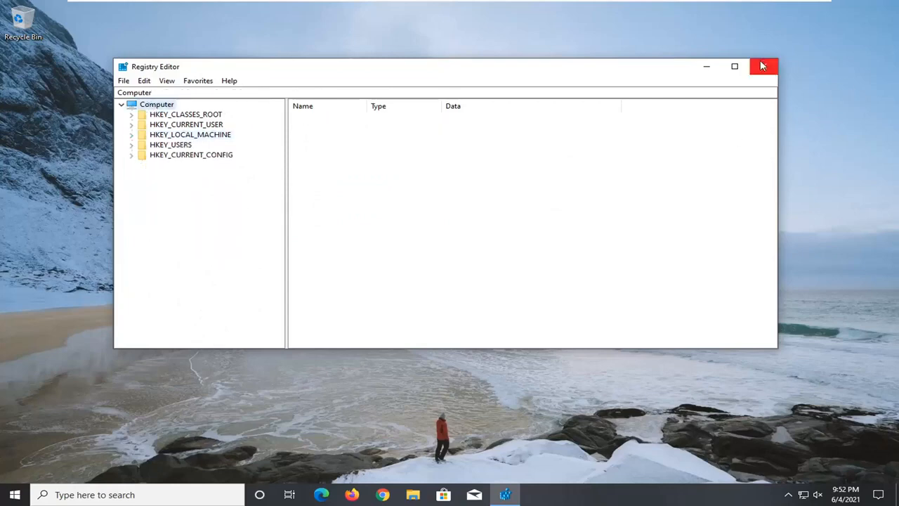
click(763, 66)
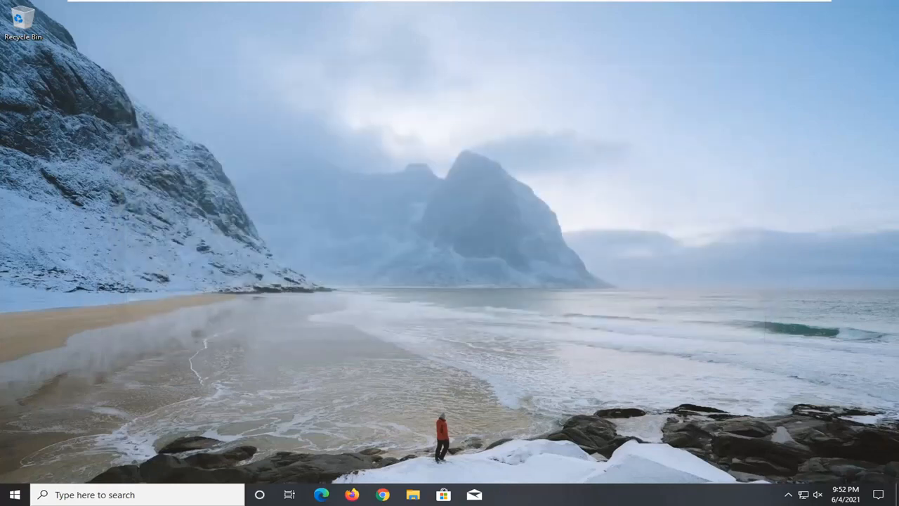